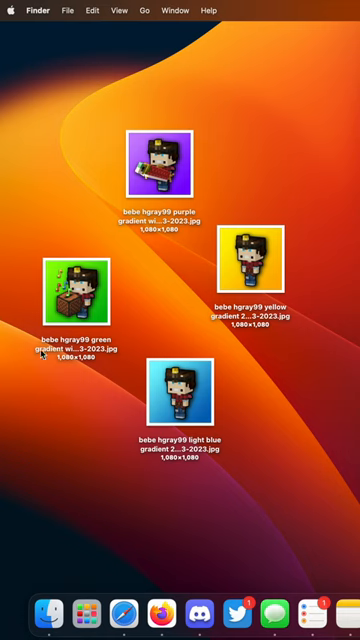
Step: Right-click the four selected bebe hgray99 gradient .jpg images on the desktop
right_click(235, 275)
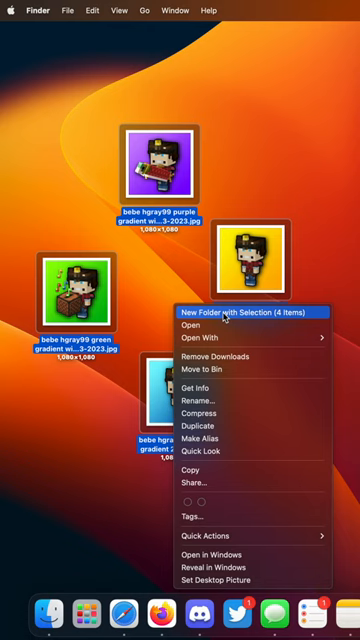
Step: Choose 'New Folder with Selection (4 Items)' from the context menu
left_click(225, 313)
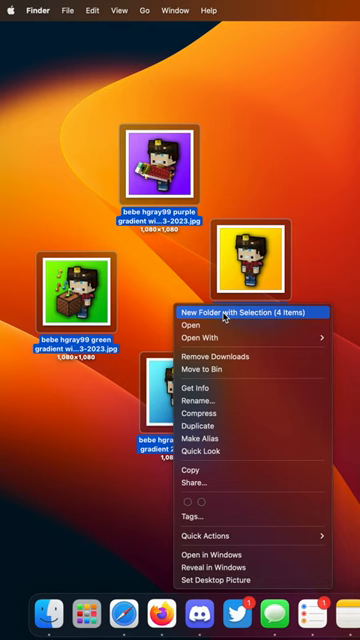